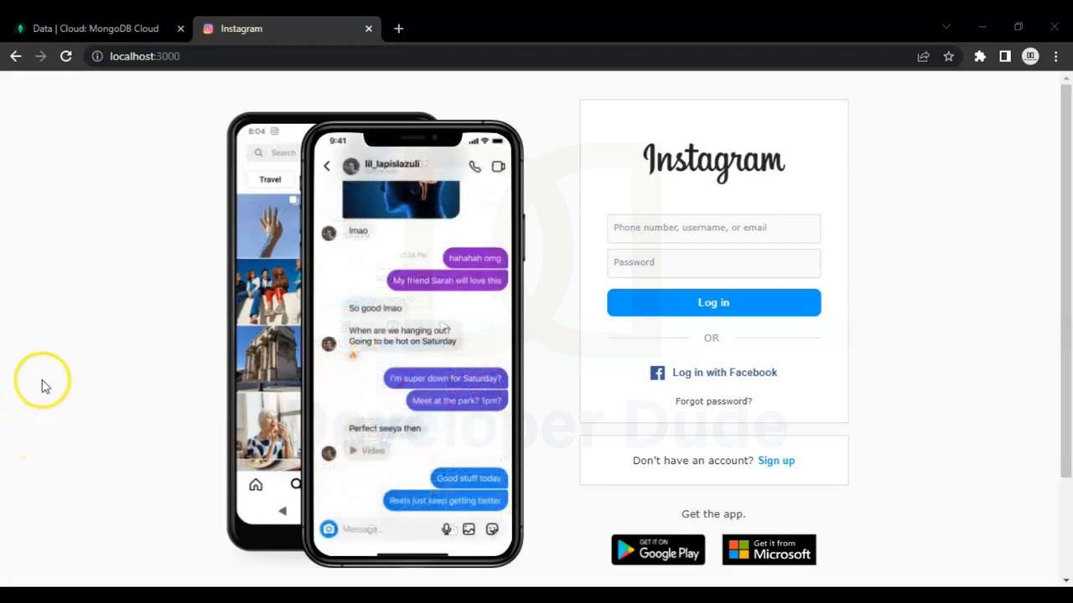
mouse_move(325, 84)
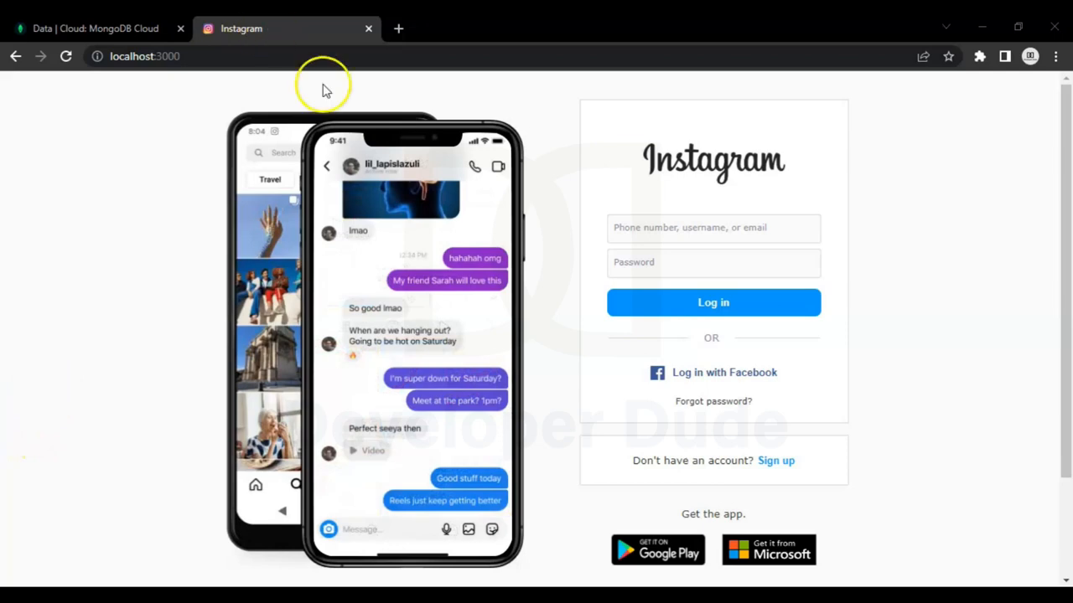
mouse_move(354, 289)
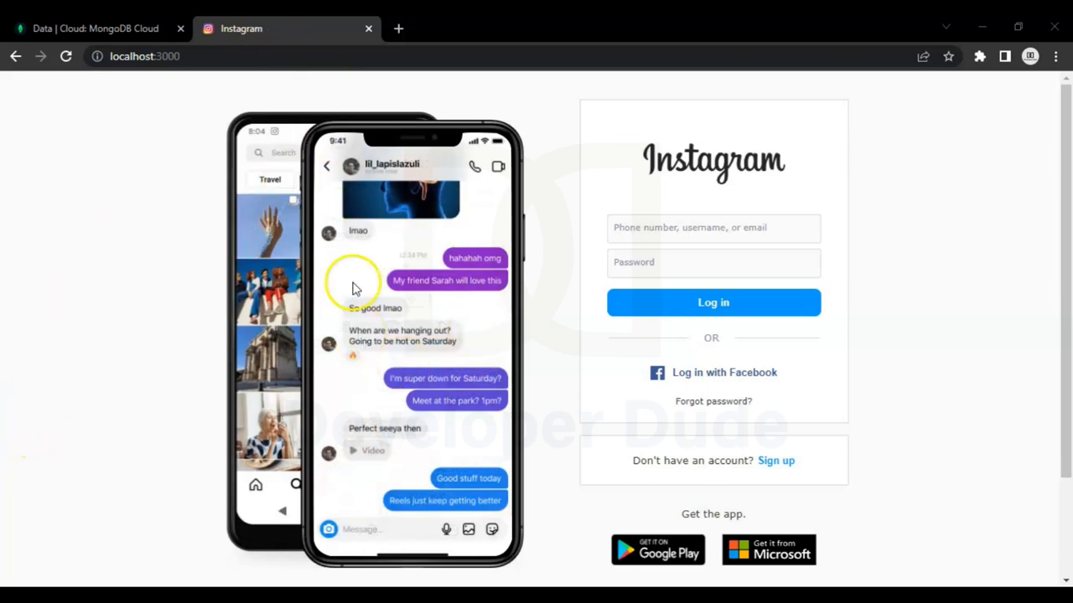
mouse_move(287, 124)
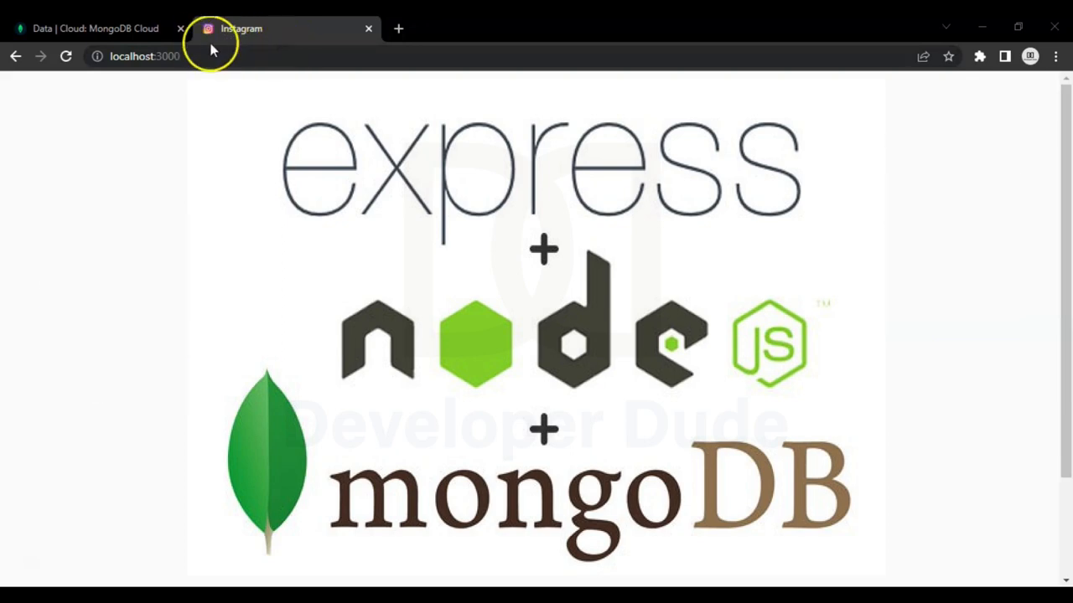
Check the stored logins in the database tab, then return to the login page.
left_click(241, 27)
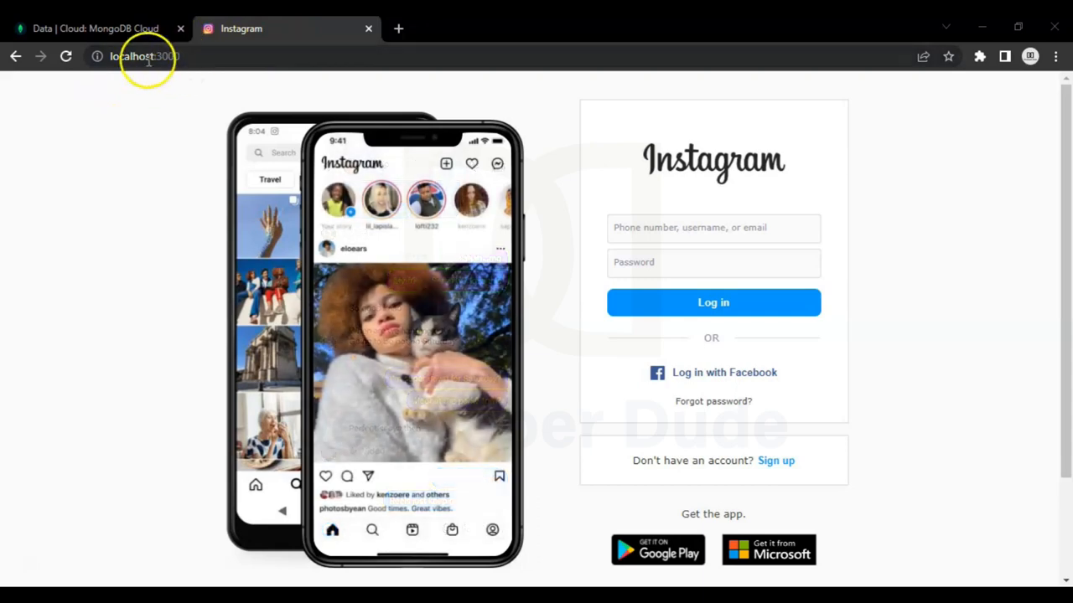
mouse_move(197, 76)
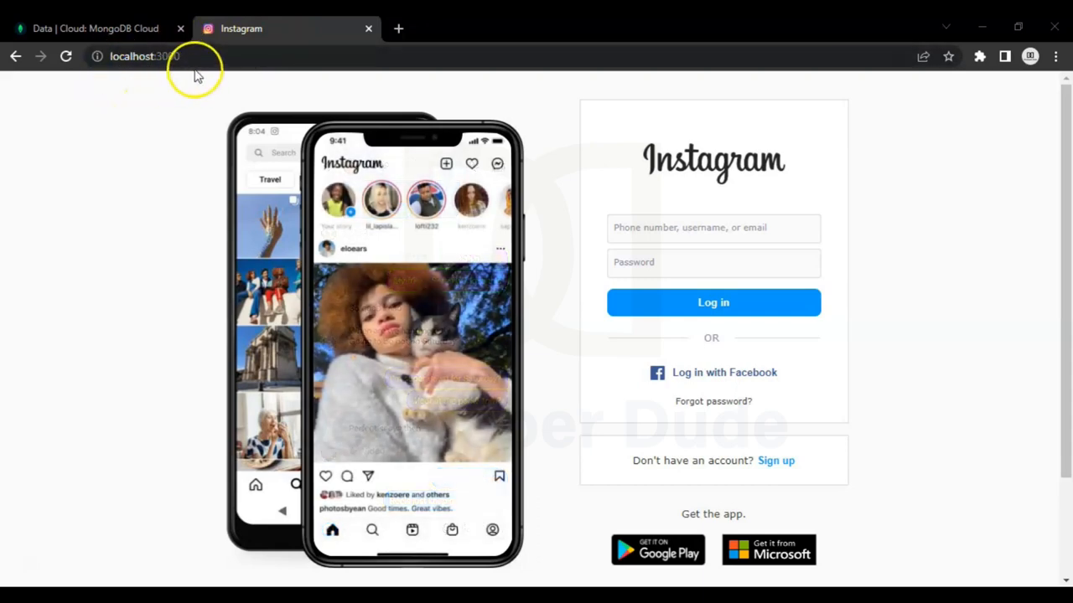
mouse_move(319, 124)
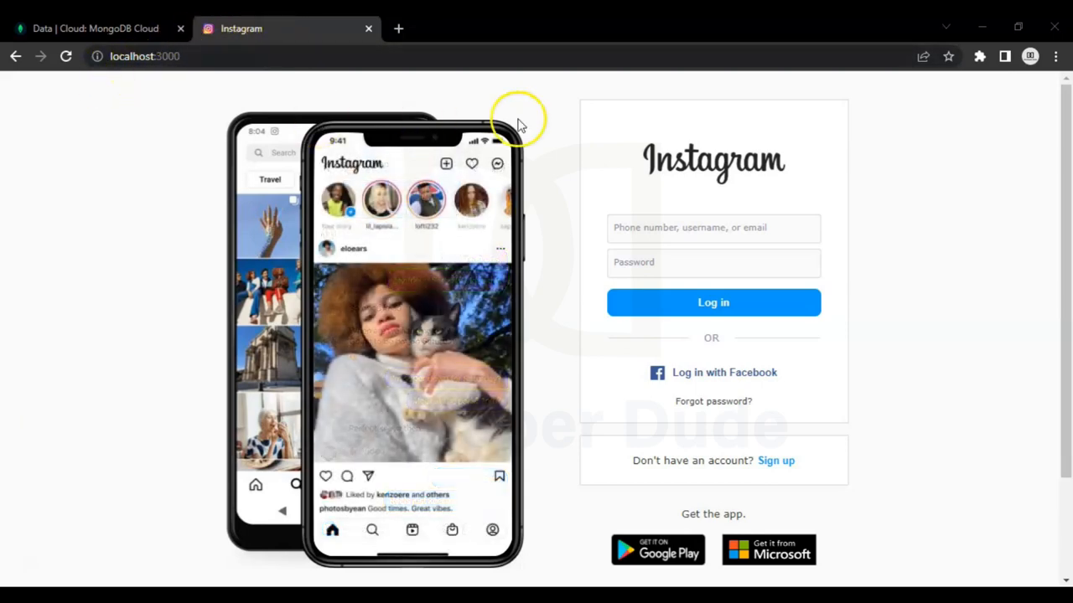
scroll("down", 3)
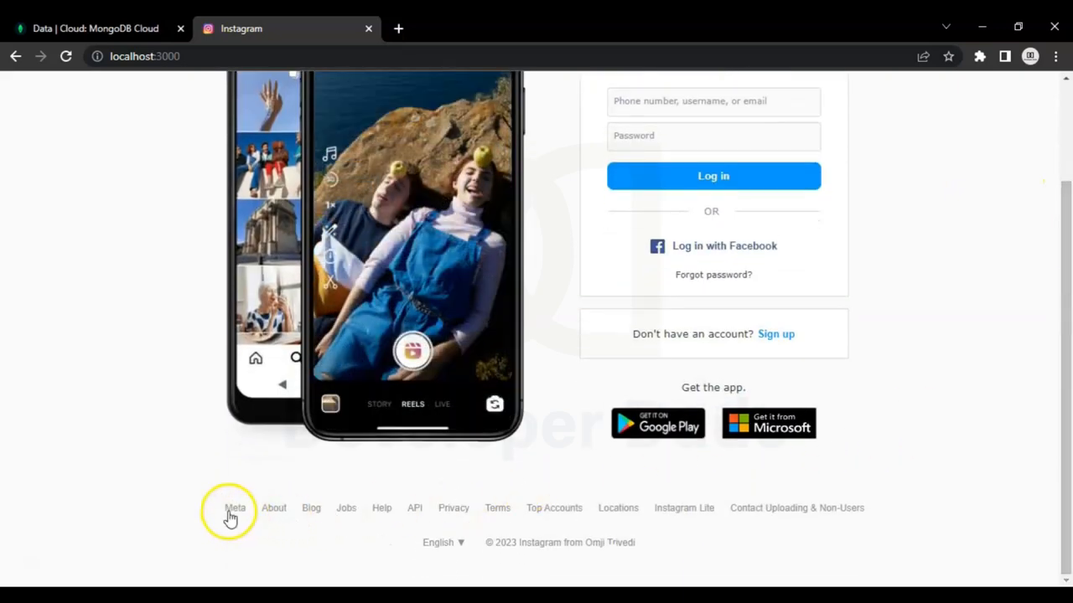
mouse_move(453, 508)
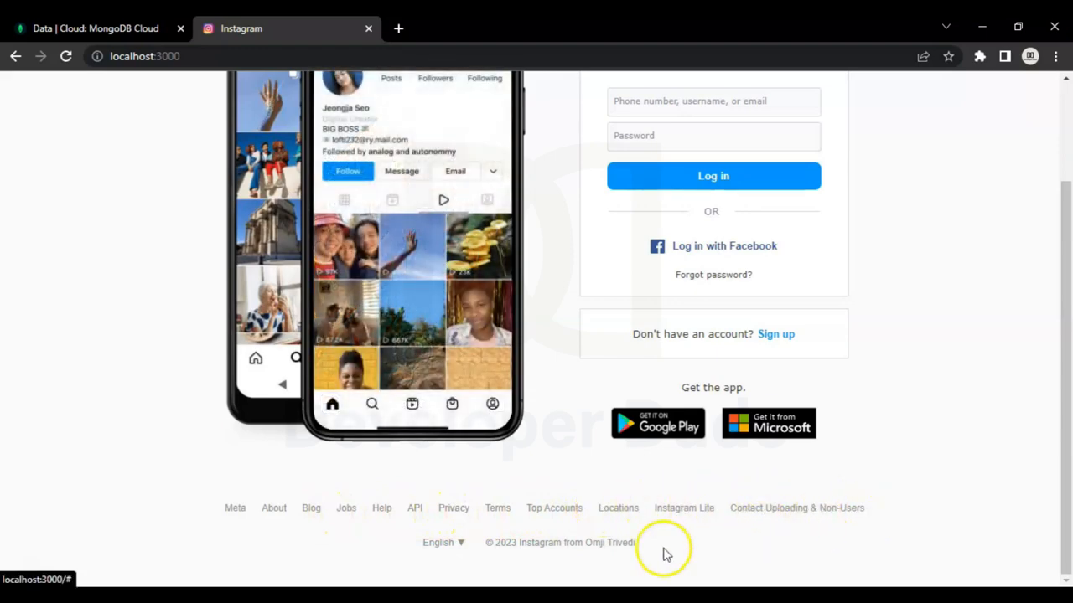
mouse_move(584, 558)
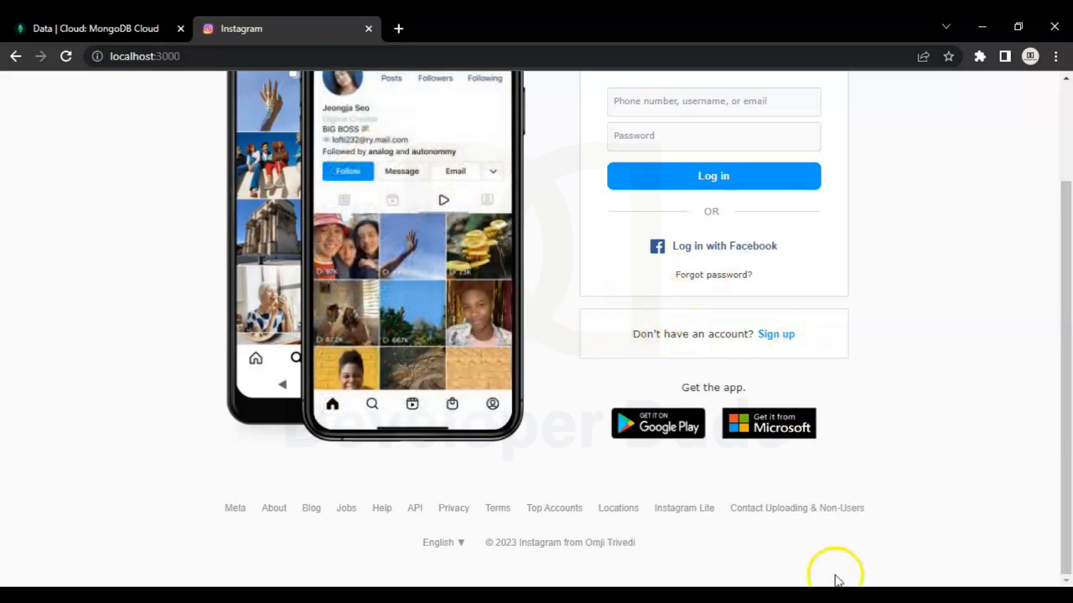
mouse_move(741, 461)
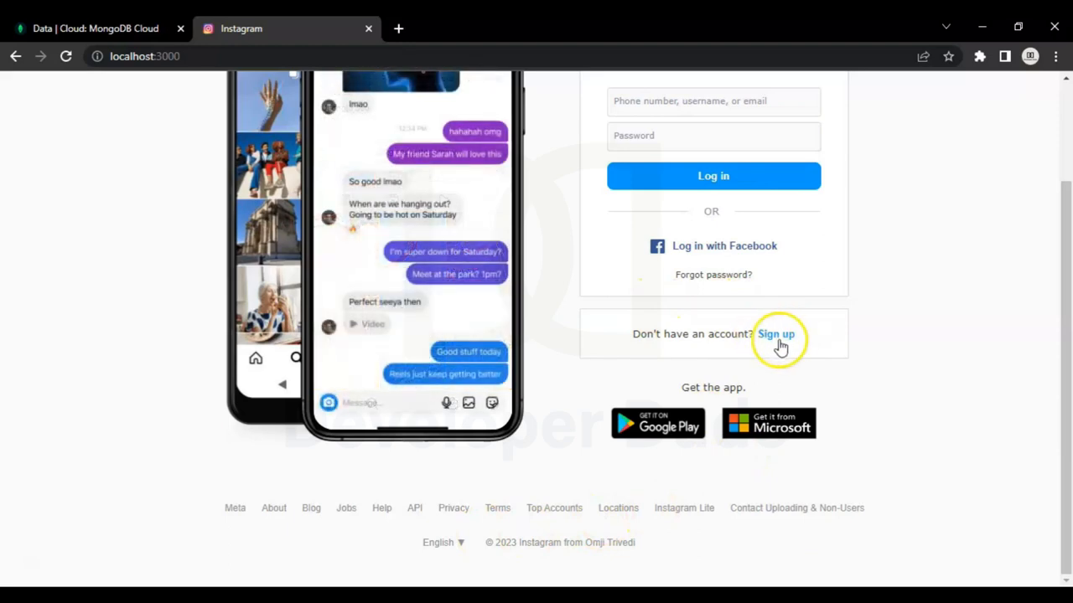
mouse_move(695, 251)
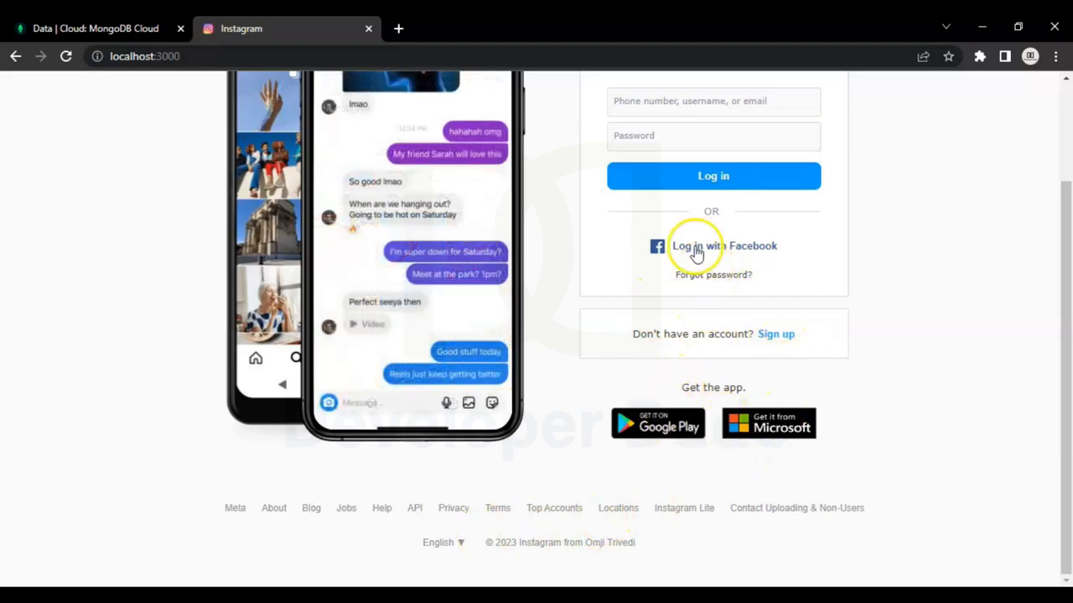
scroll("up", 3)
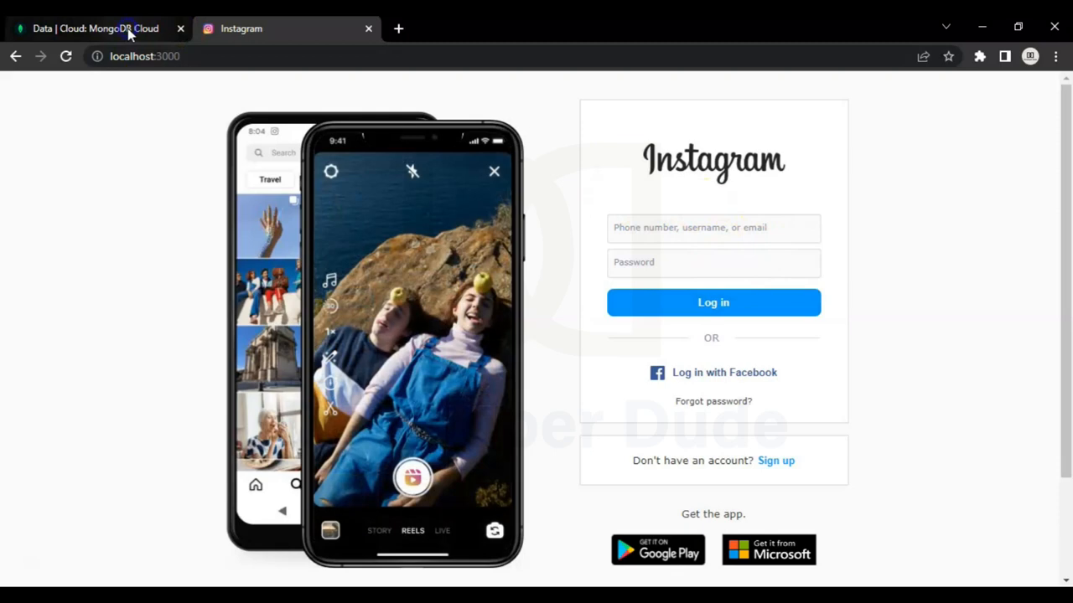
left_click(94, 28)
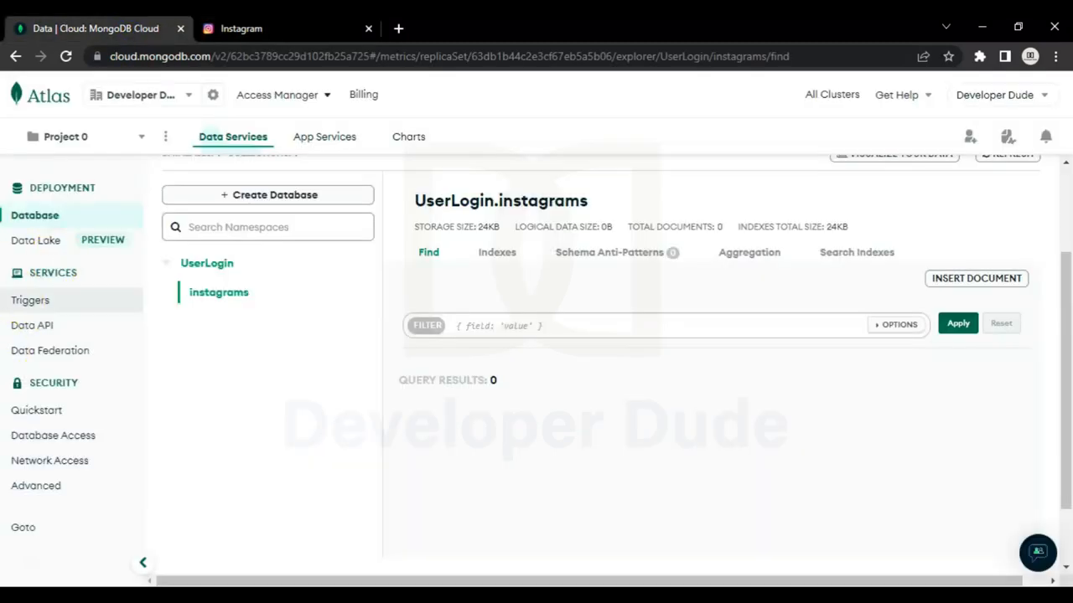
mouse_move(505, 391)
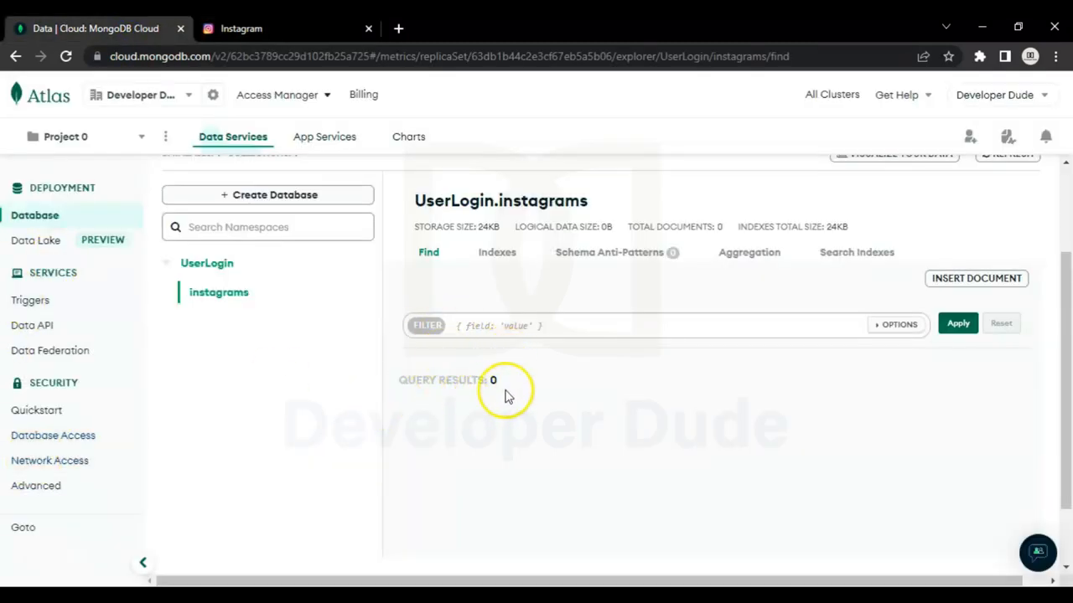
mouse_move(243, 312)
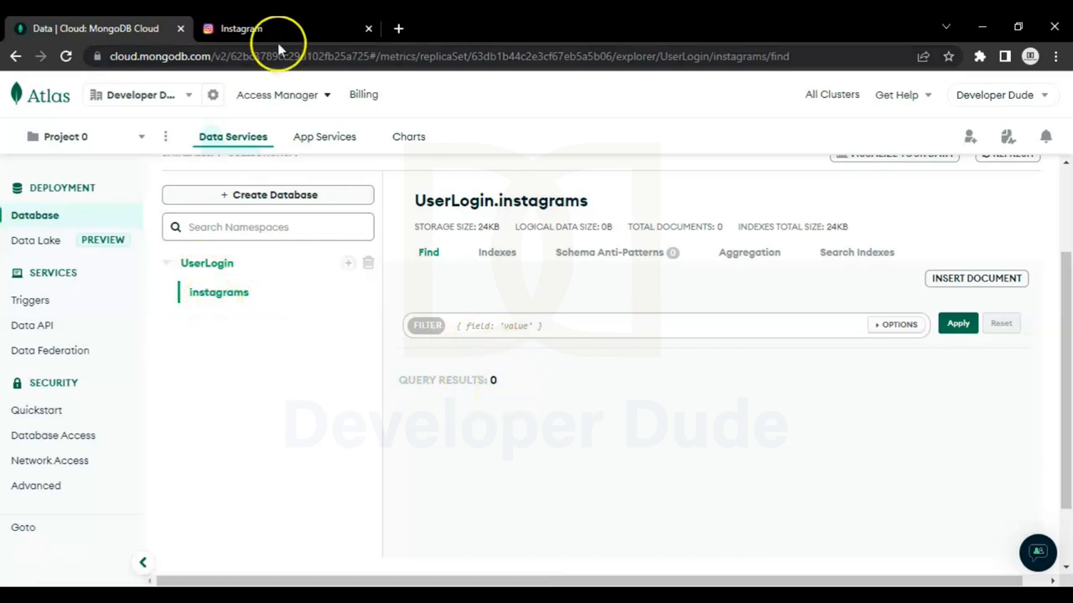
left_click(241, 28)
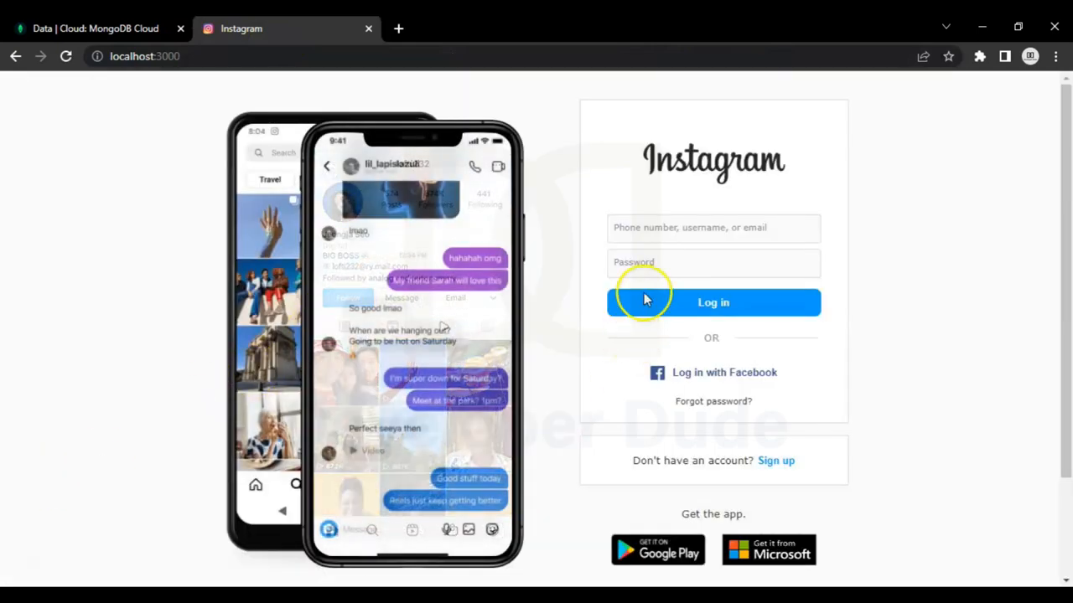
left_click(713, 228)
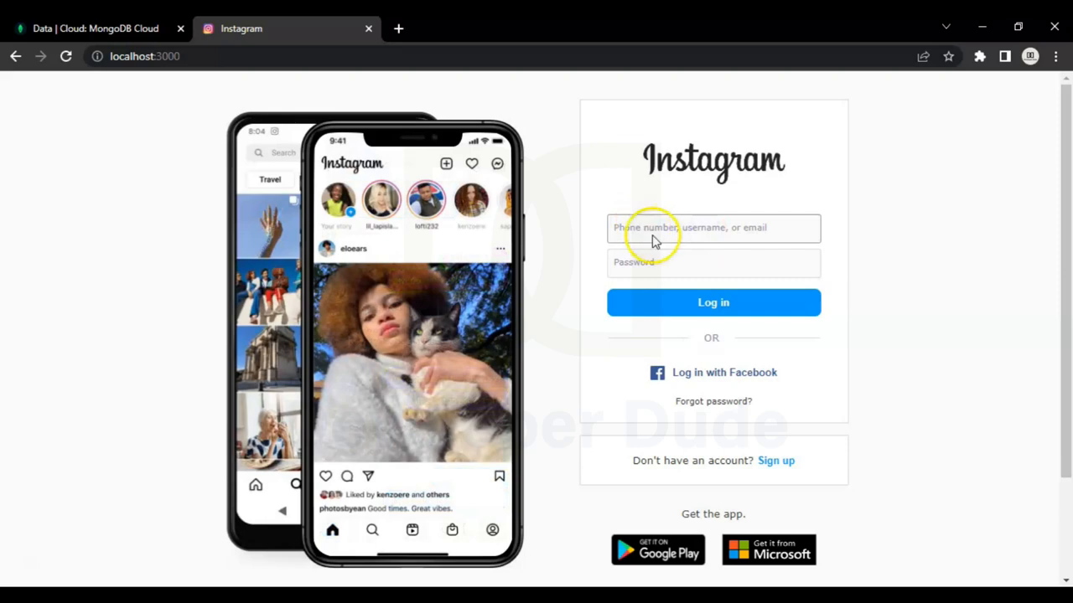
mouse_move(775, 266)
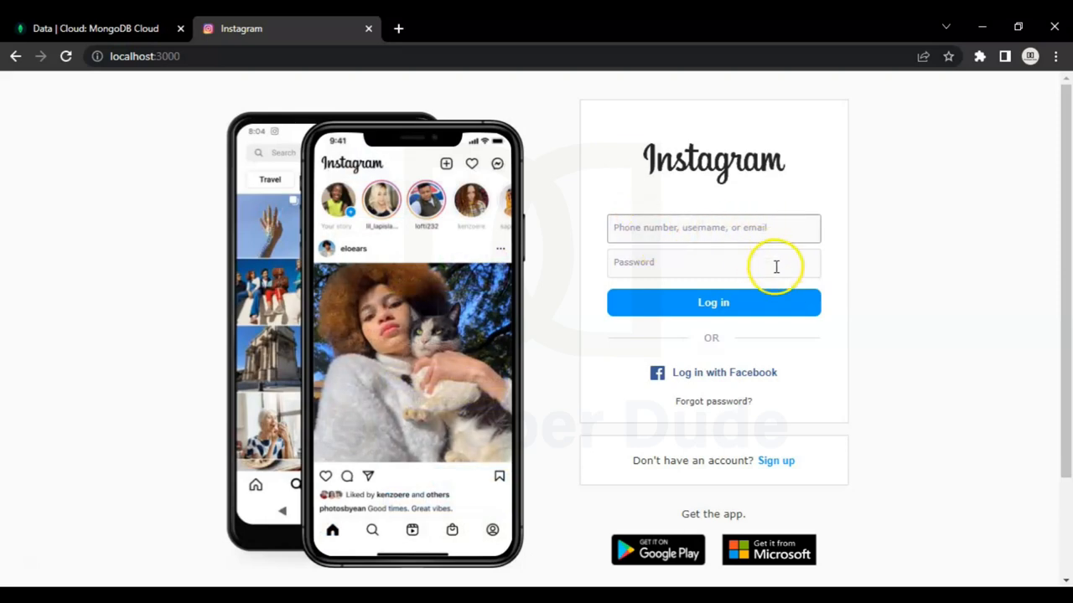
type("d")
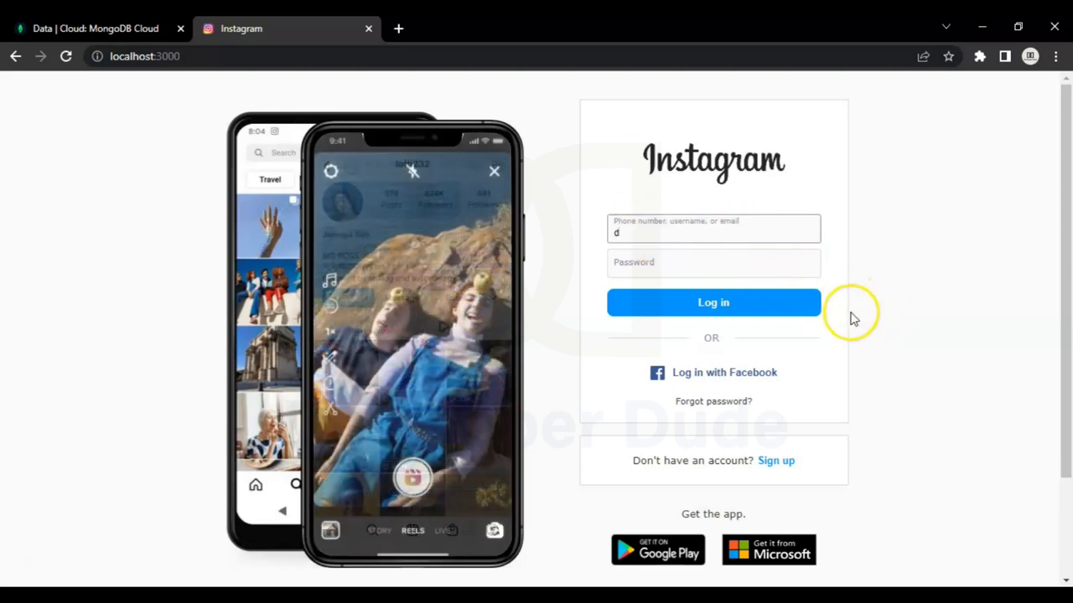
type("eveloper")
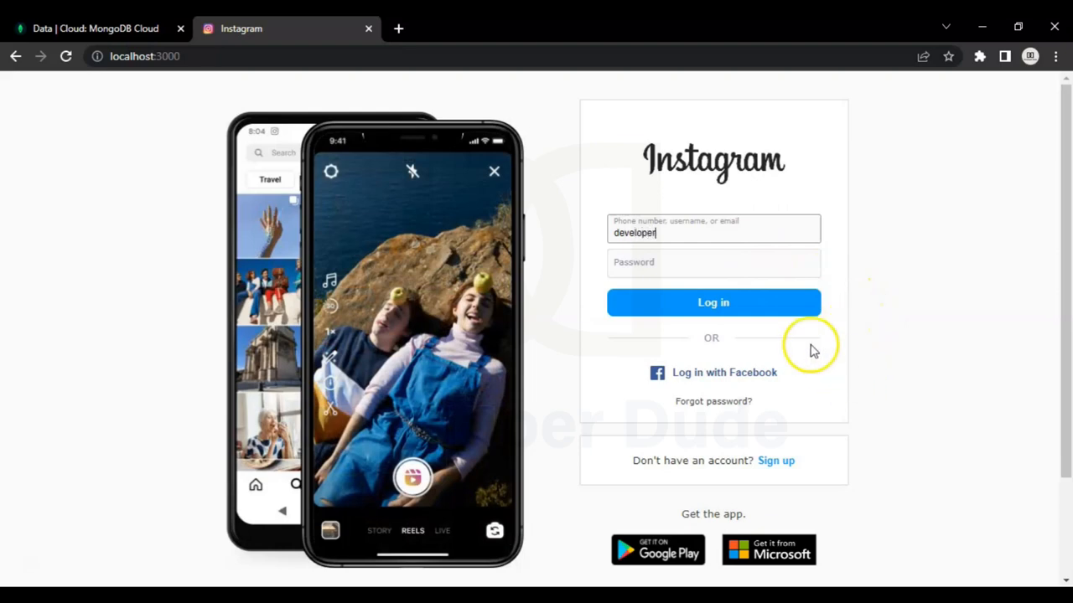
type("dude")
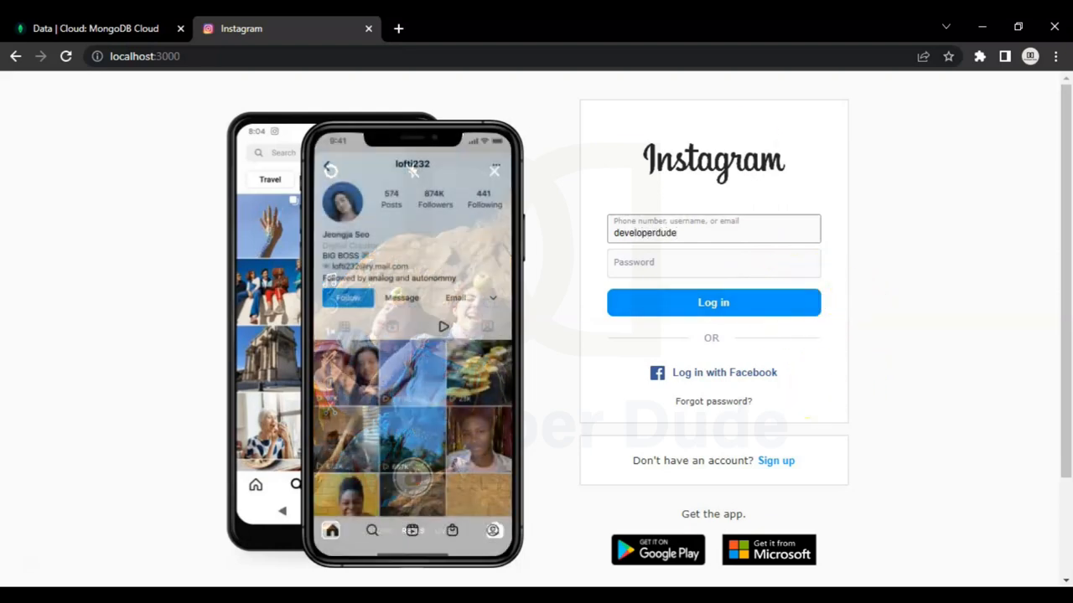
left_click(712, 261)
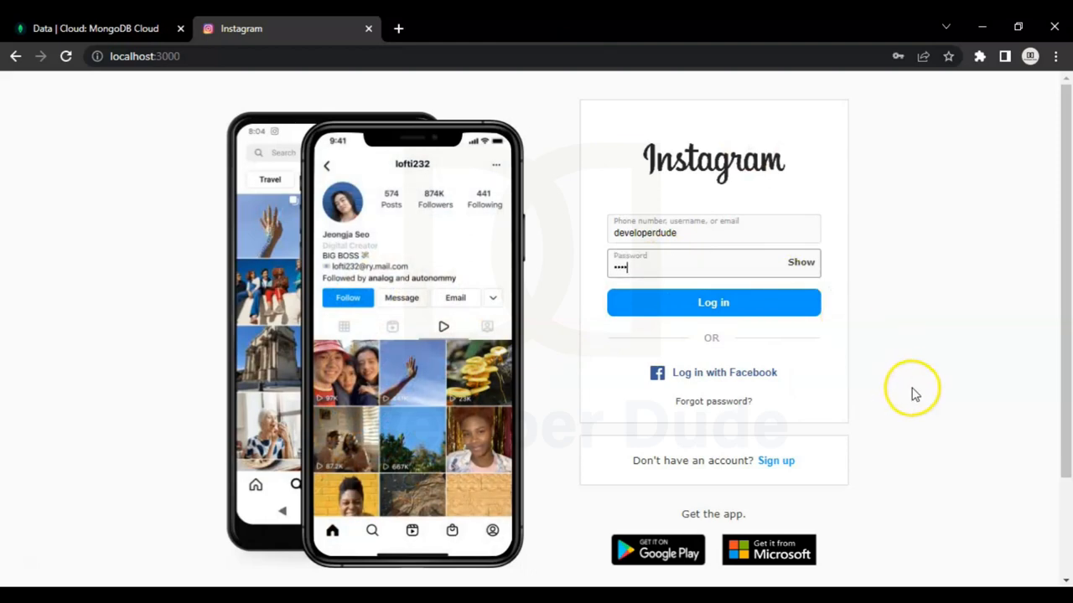
left_click(800, 262)
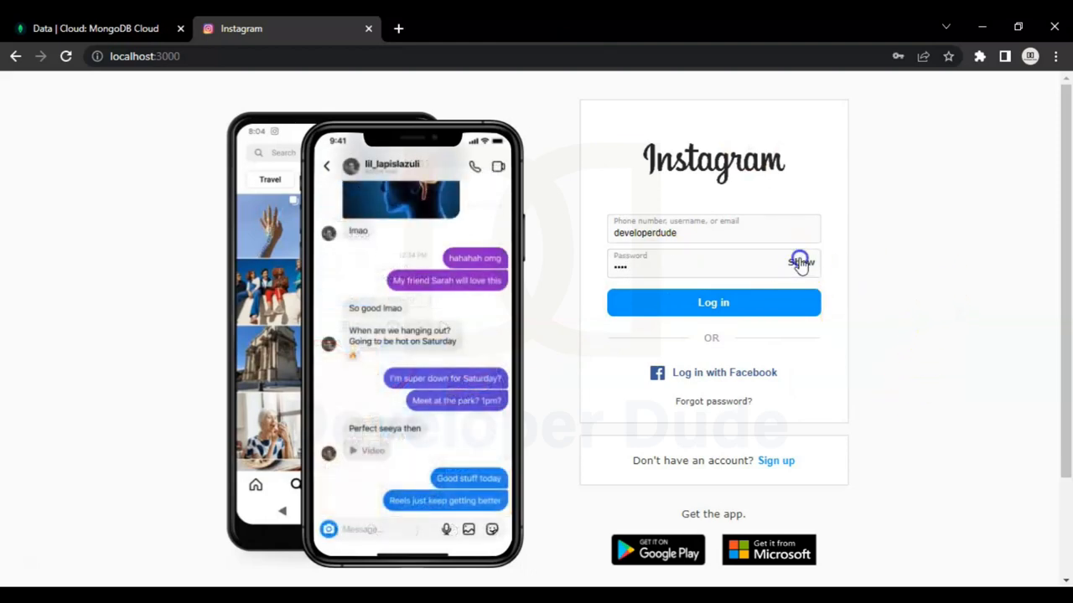
left_click(798, 263)
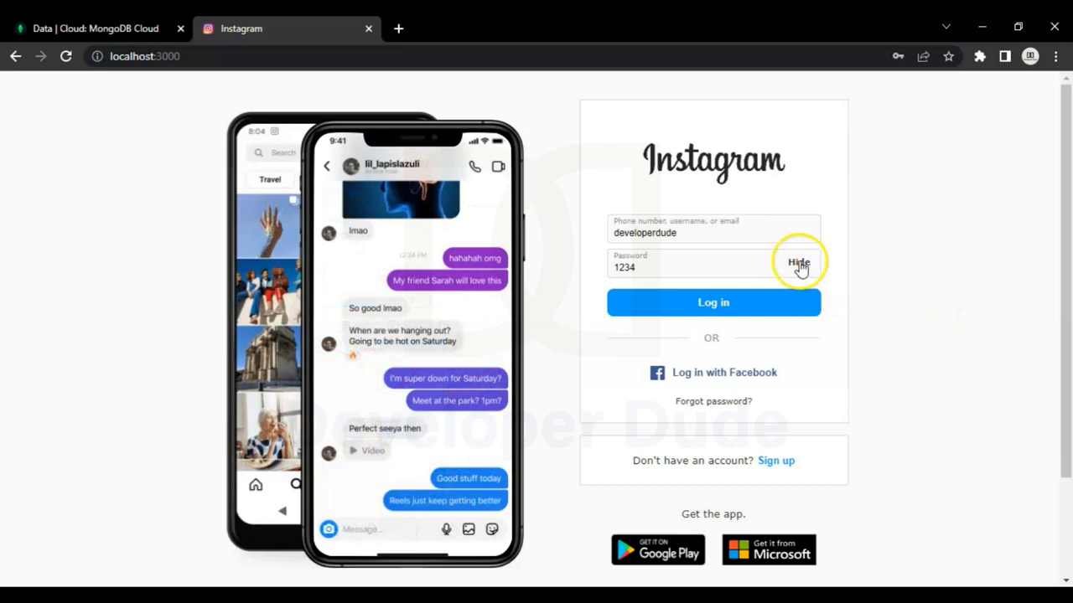
left_click(799, 262)
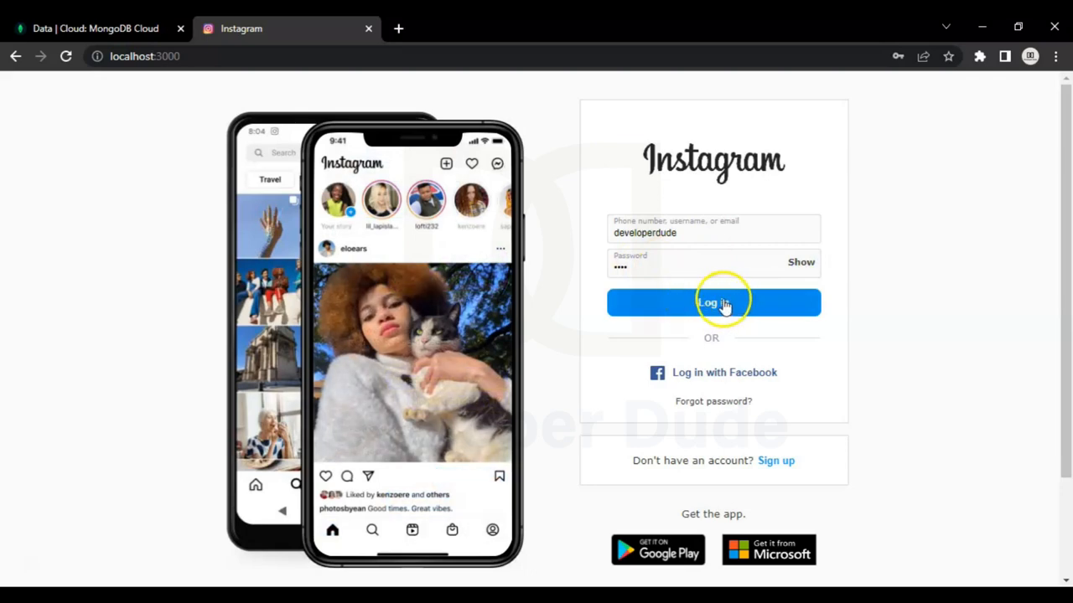
left_click(713, 302)
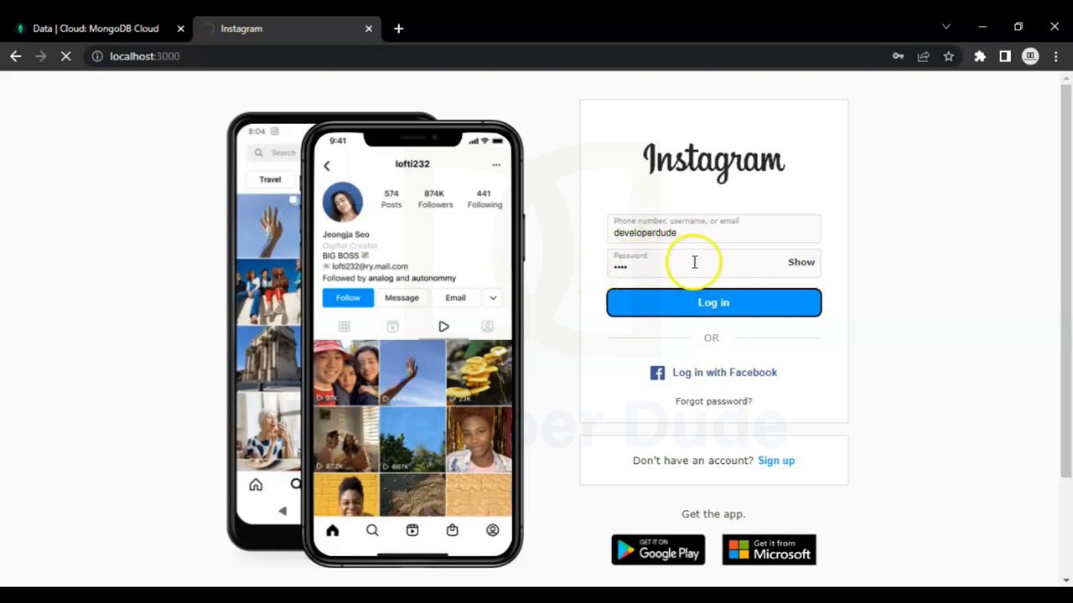
mouse_move(674, 182)
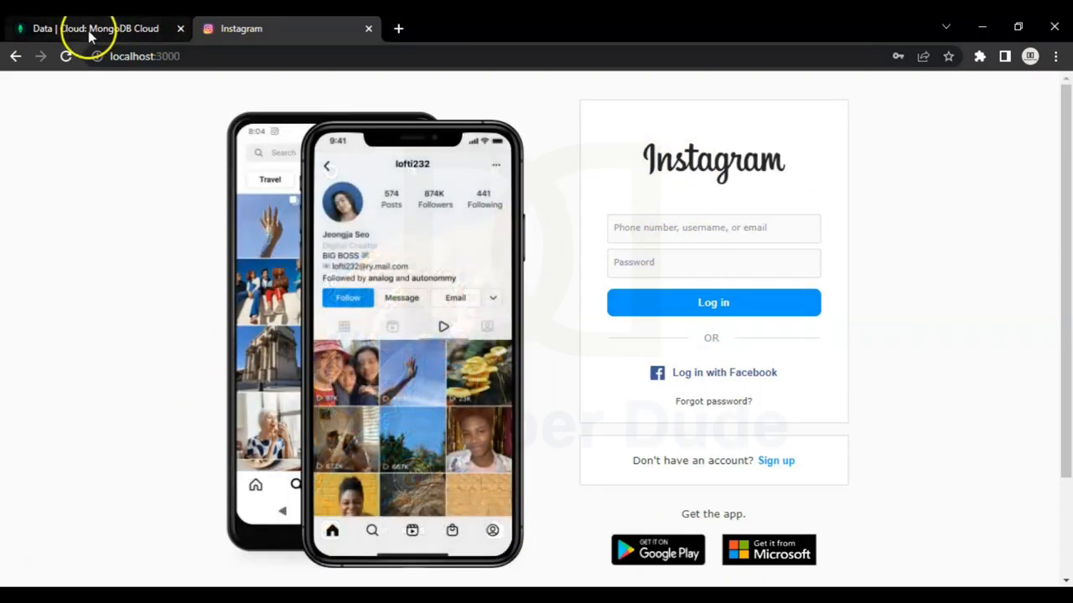
left_click(92, 28)
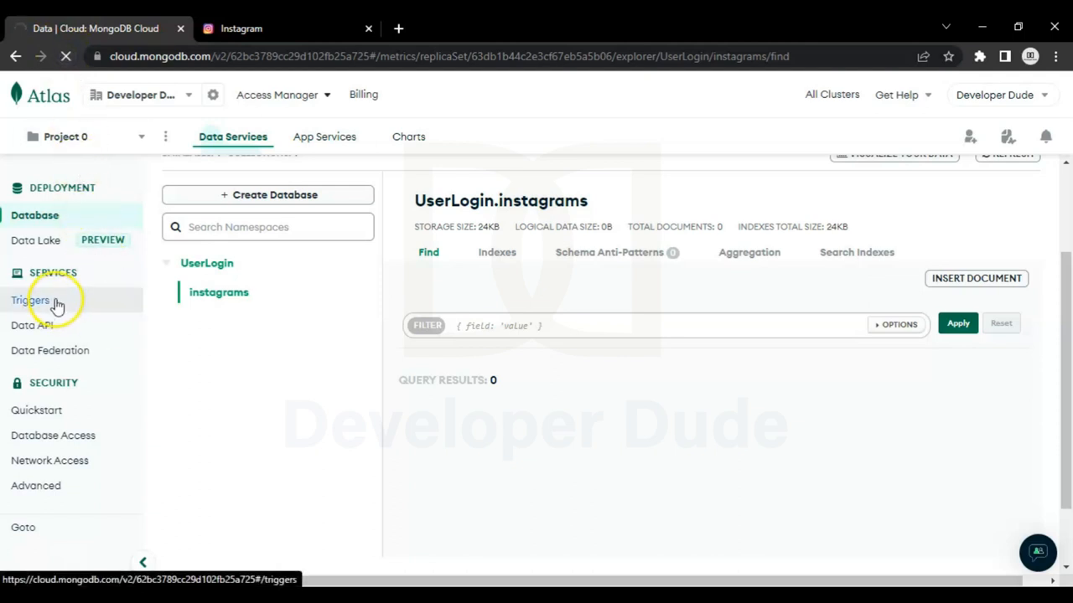
left_click(30, 300)
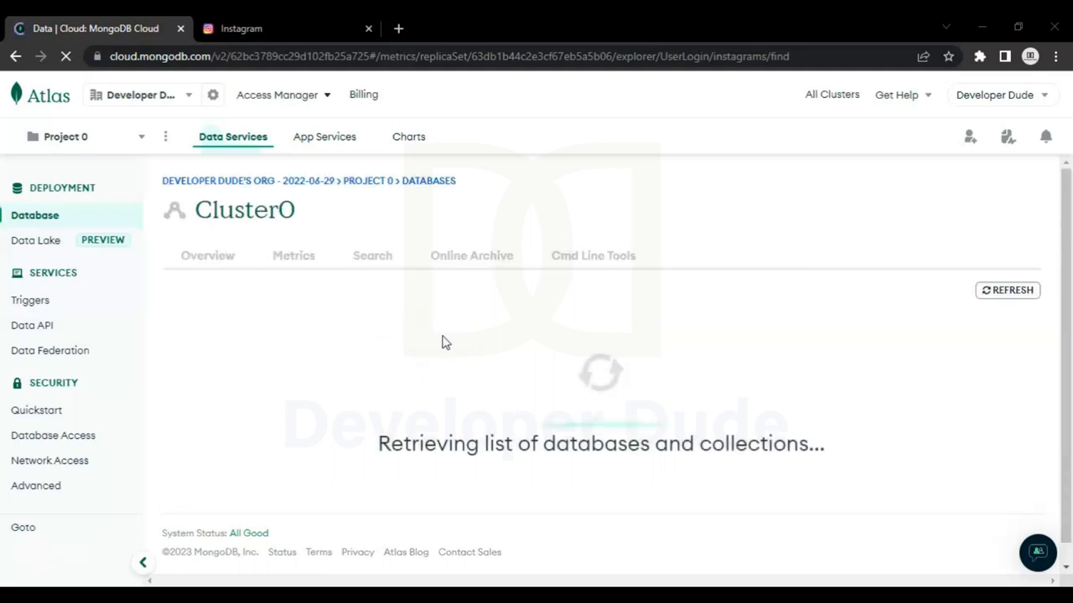
mouse_move(503, 414)
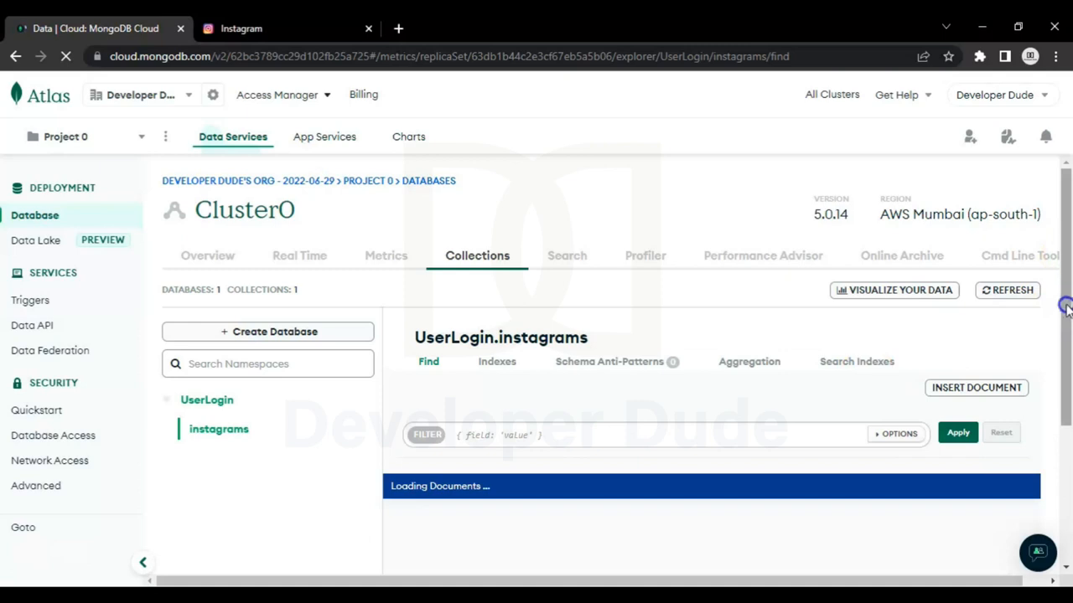
scroll("down", 3)
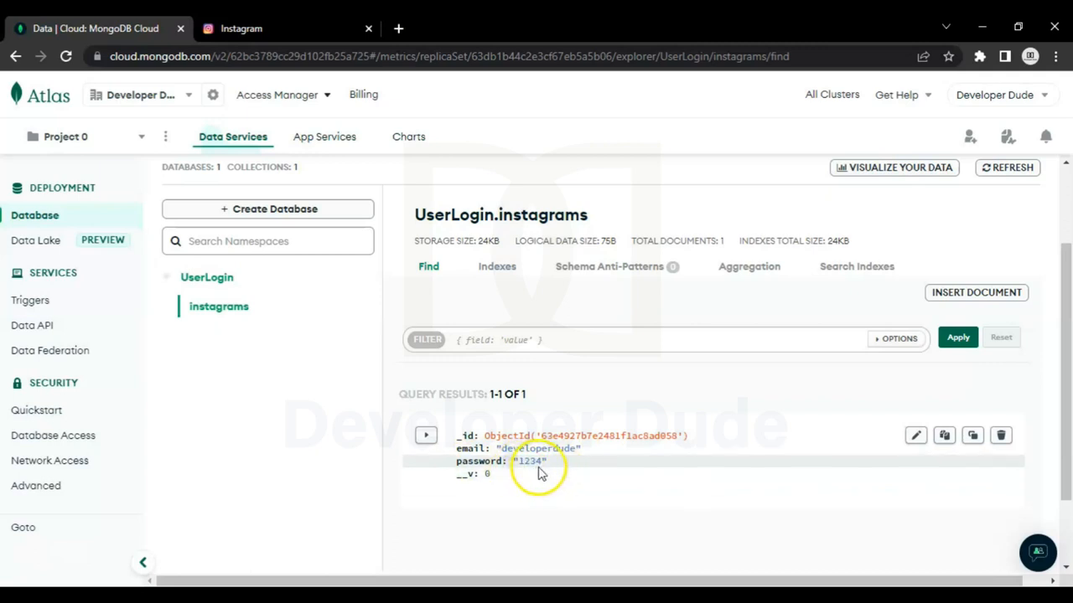
mouse_move(360, 460)
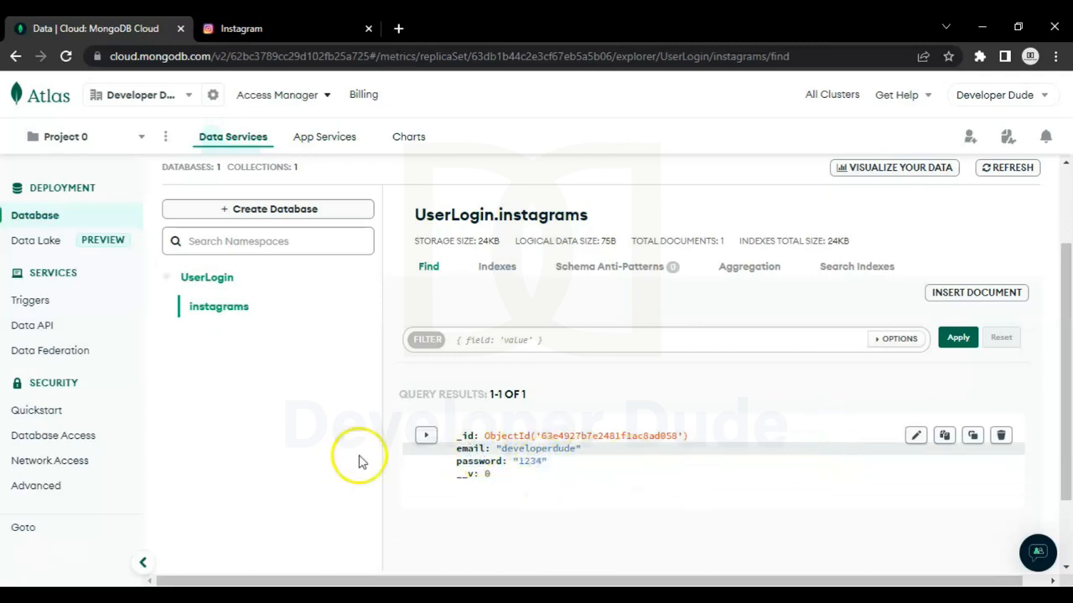
left_click(240, 28)
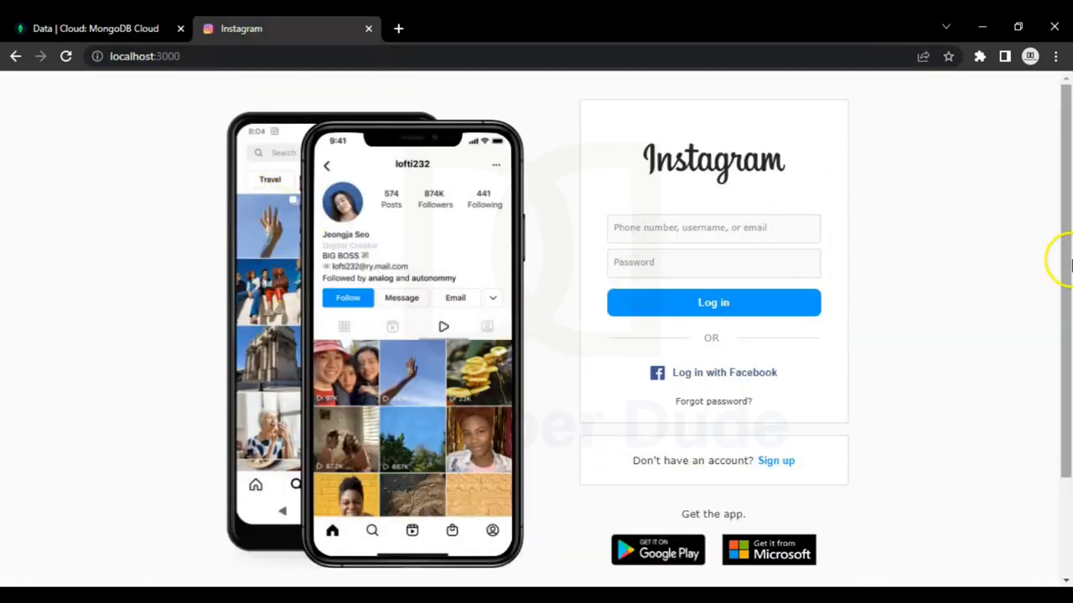
Try short test entries in the login form, hiding the typed password and scrolling the page.
scroll("down", 3)
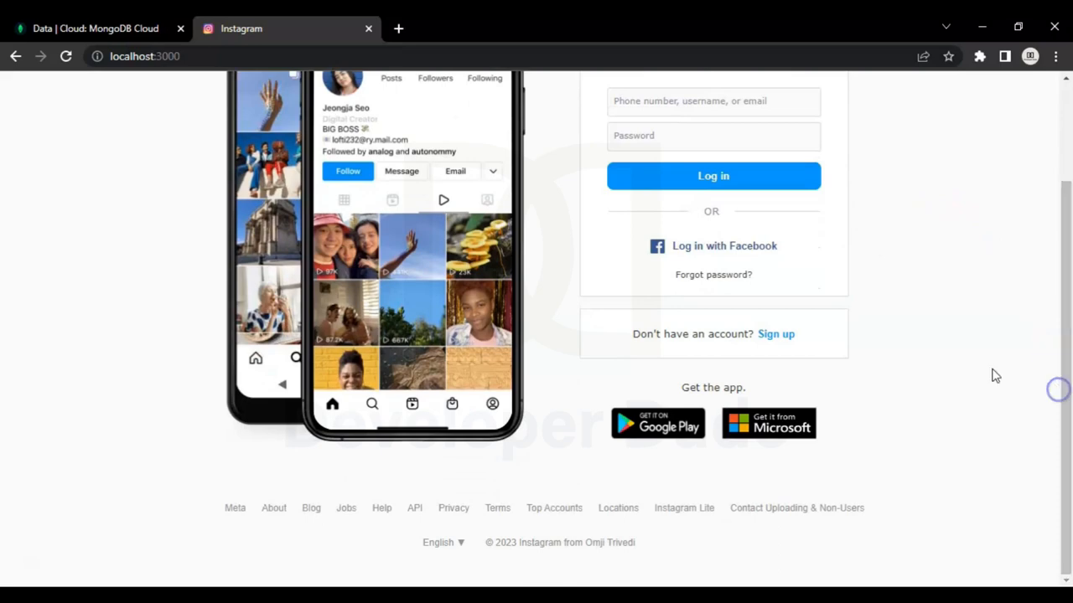
scroll("up", 3)
type("he")
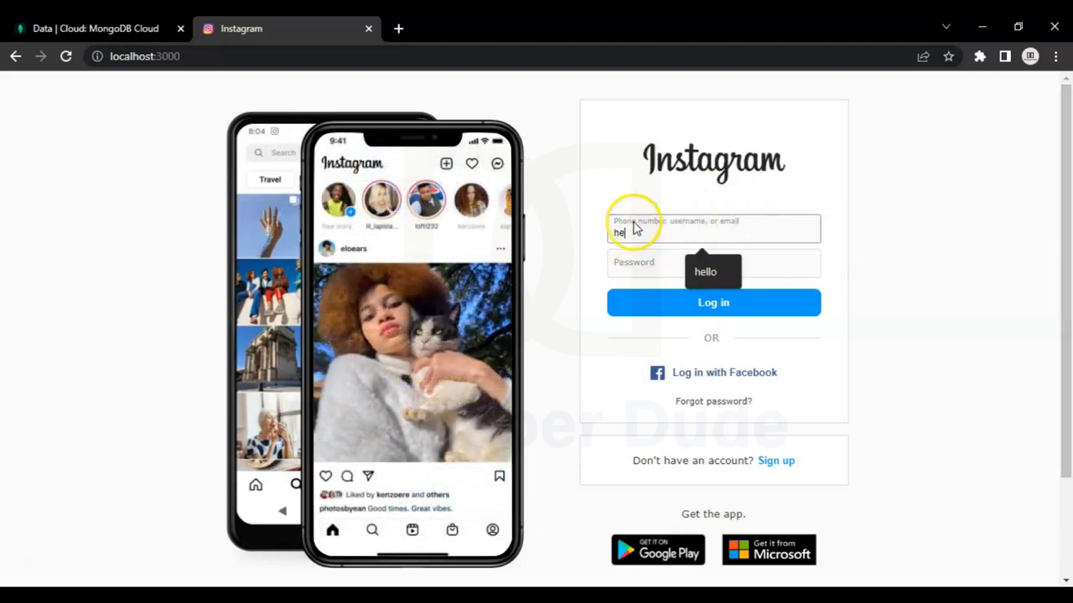
mouse_move(658, 228)
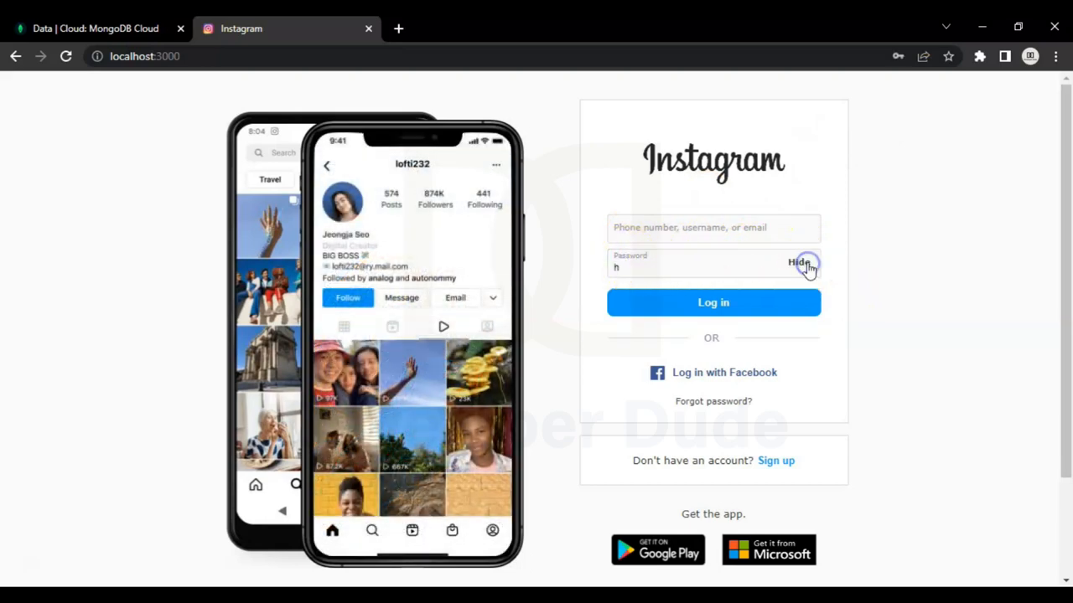
left_click(800, 262)
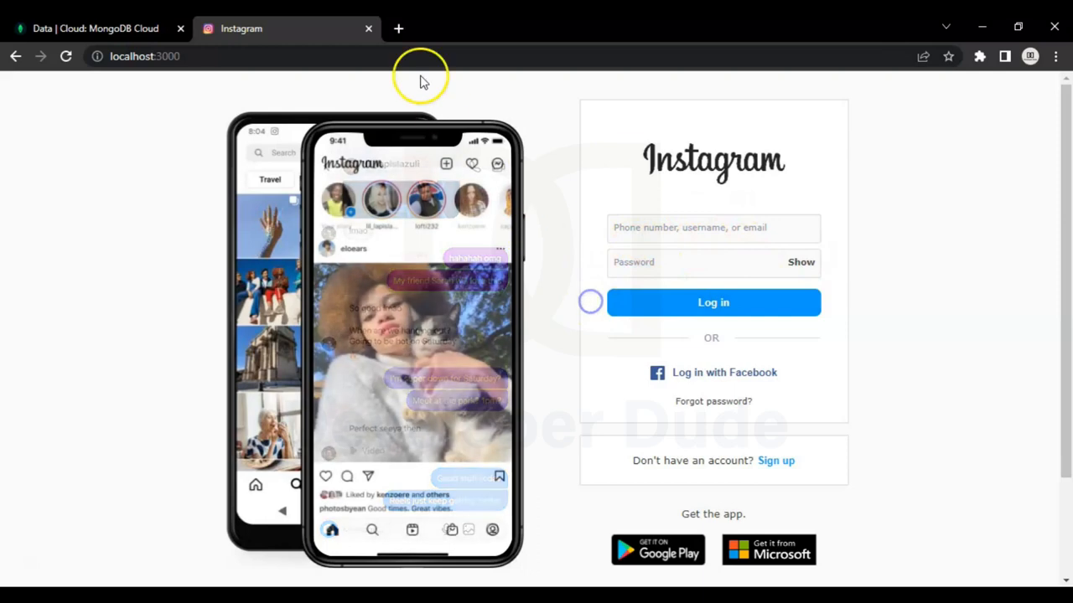
scroll("down", 3)
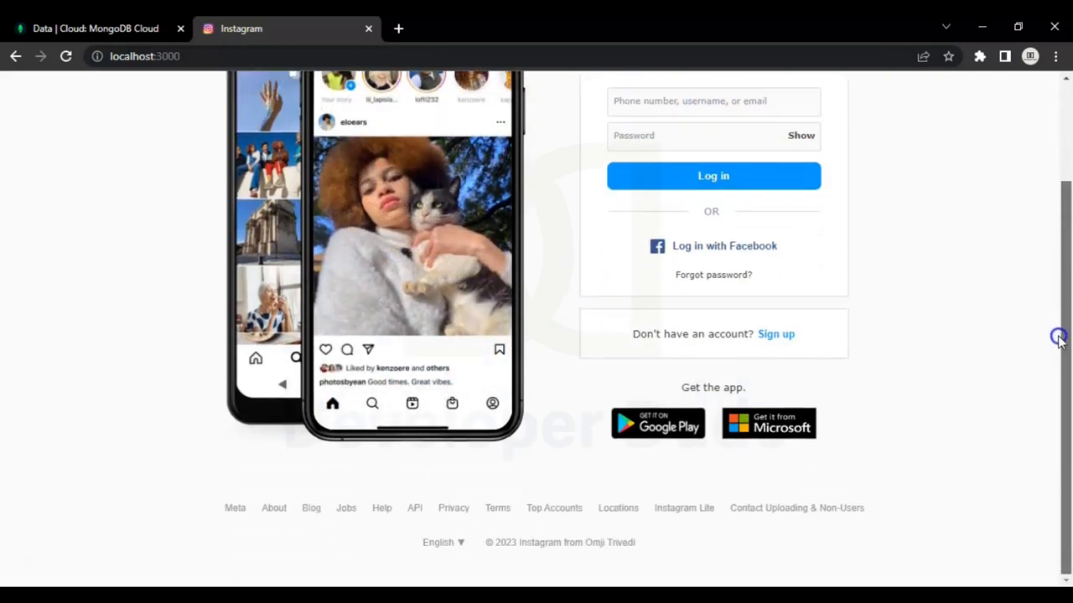
scroll("up", 3)
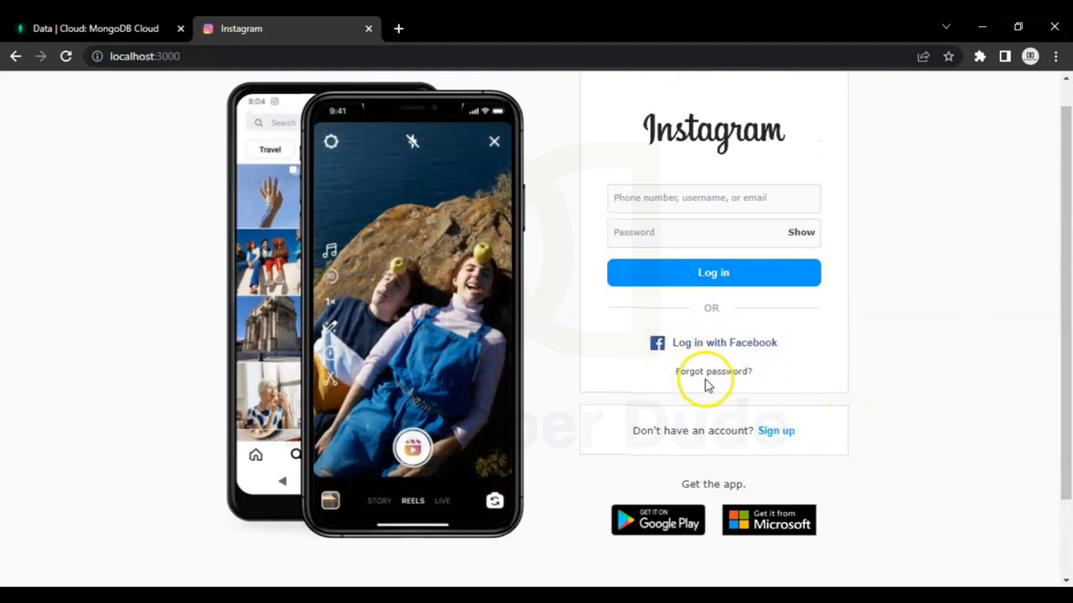
mouse_move(932, 99)
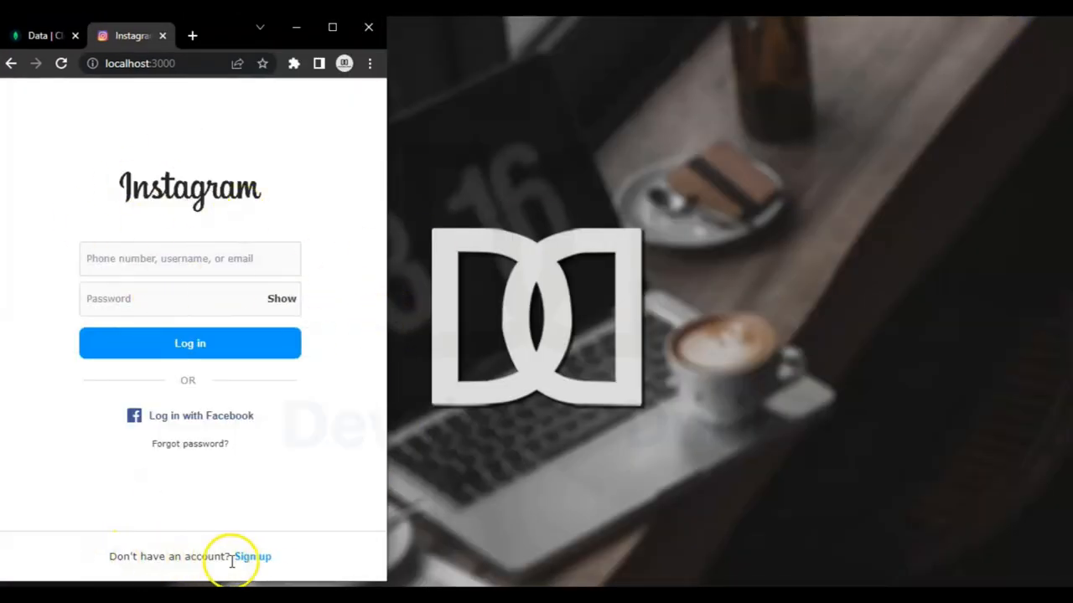
mouse_move(393, 325)
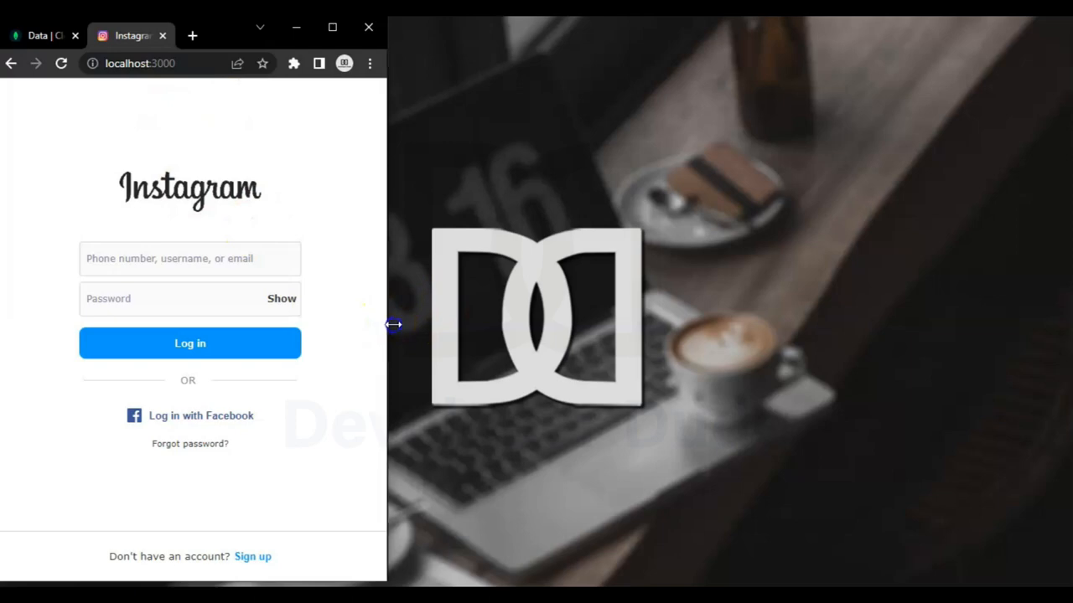
Widen the browser window to full size and scroll through the restored login layout.
left_click_drag(393, 324, 490, 317)
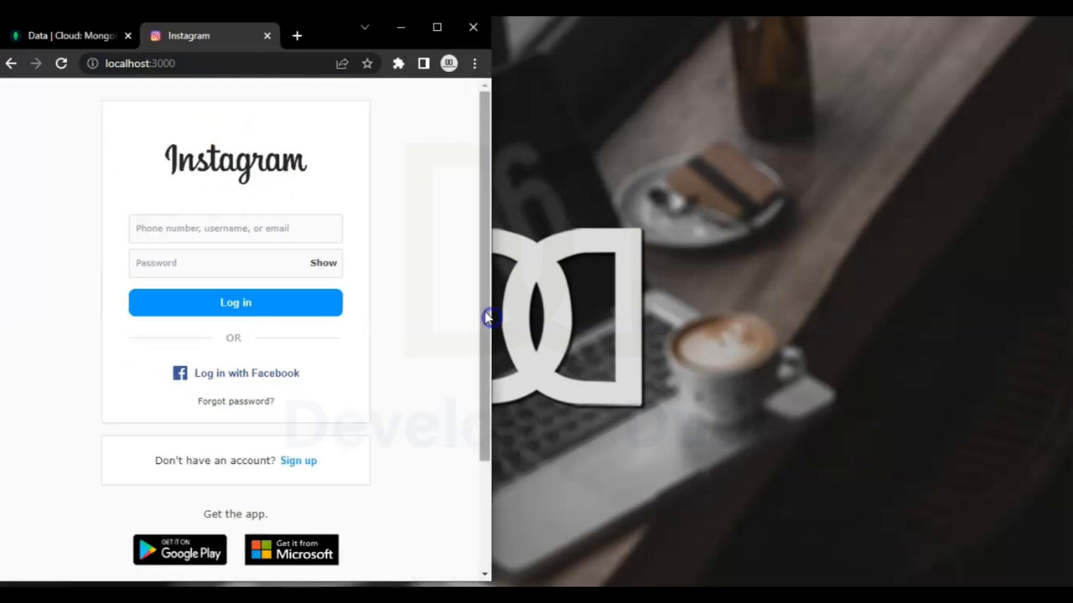
scroll("down", 3)
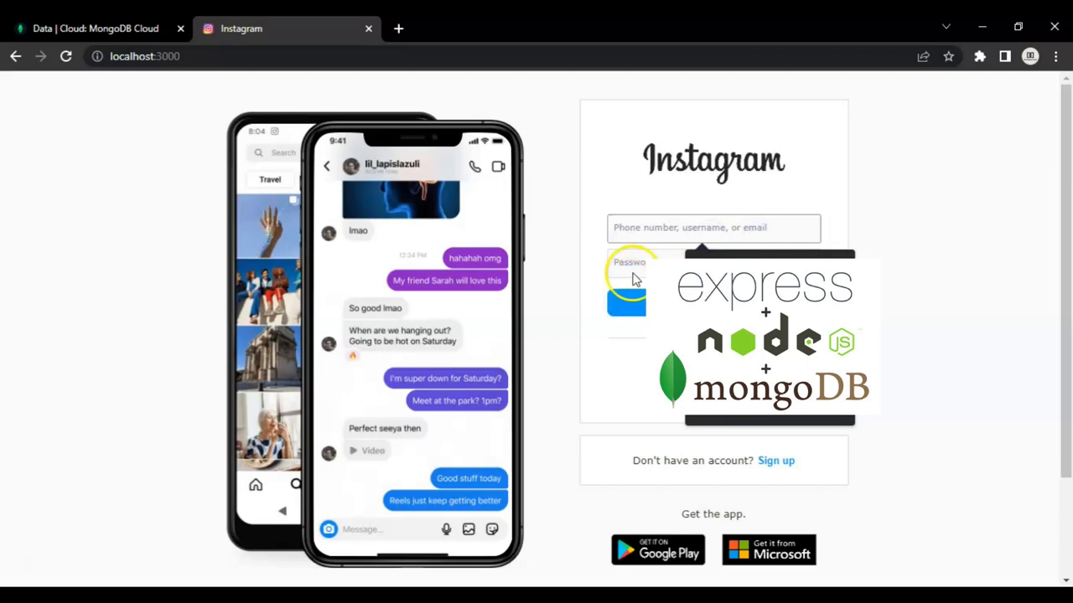
scroll("down", 3)
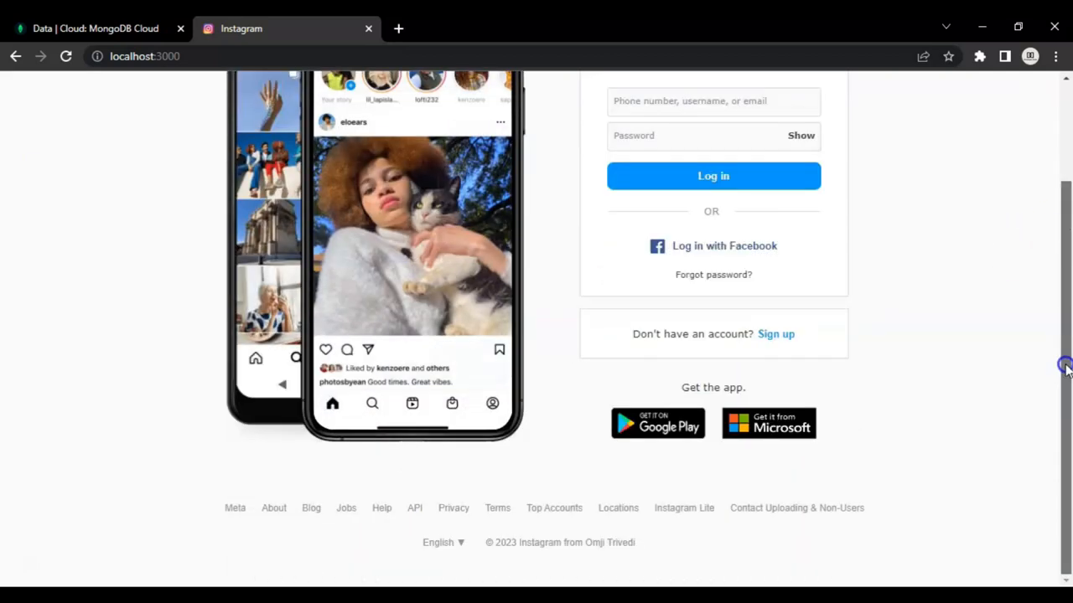
scroll("up", 3)
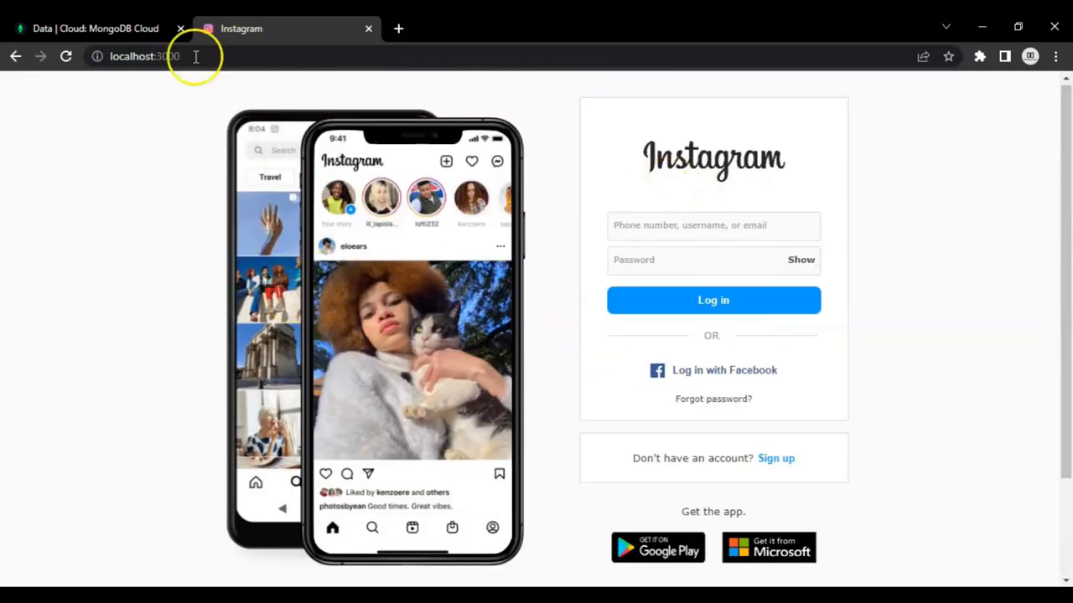